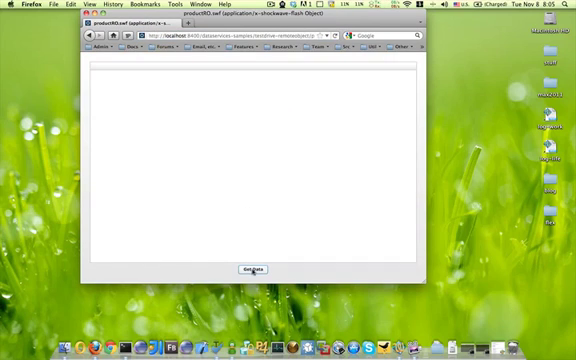
Request products from the Flex sample page so the table fills with server data.
left_click(258, 268)
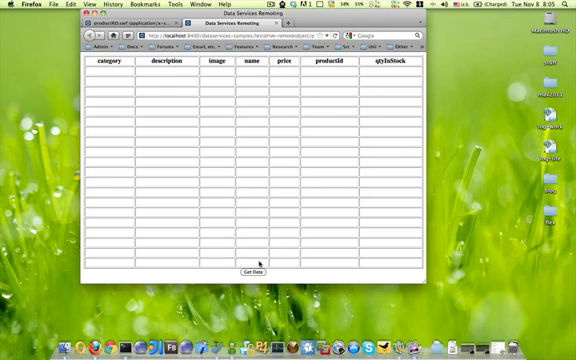
left_click(254, 270)
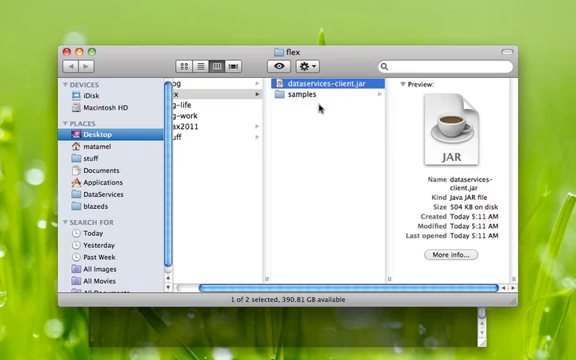
mouse_move(336, 96)
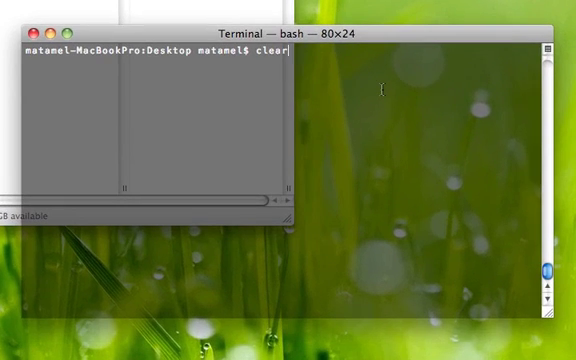
Compile flex/samples/product/*.java against dataservices-client.jar and enter the java run command for ProductRO.
type("javac -cp flex/dataservices-client.jar flex/samples/product/*.java")
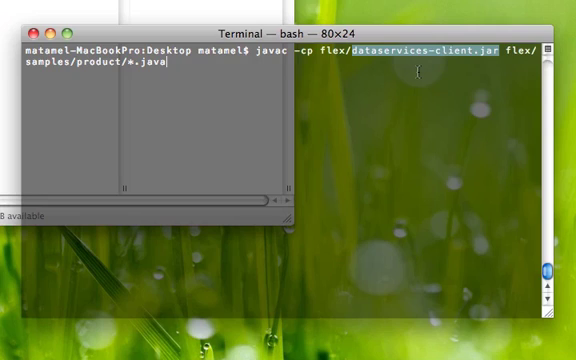
key("Return")
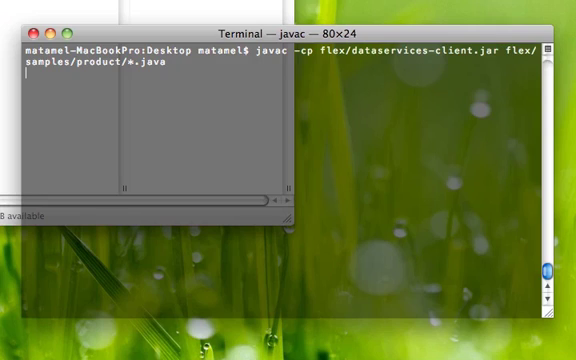
key("Return")
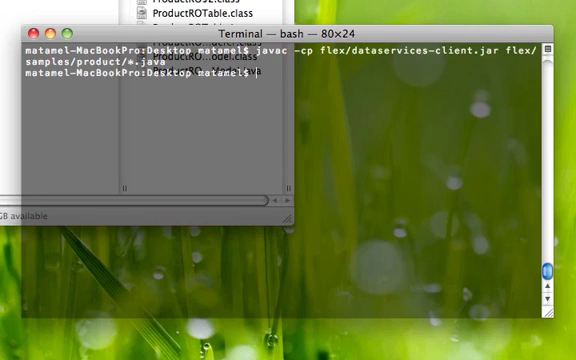
type("java -cp .:flex/dataservices-client.jar flex/samples/product/ProductRO")
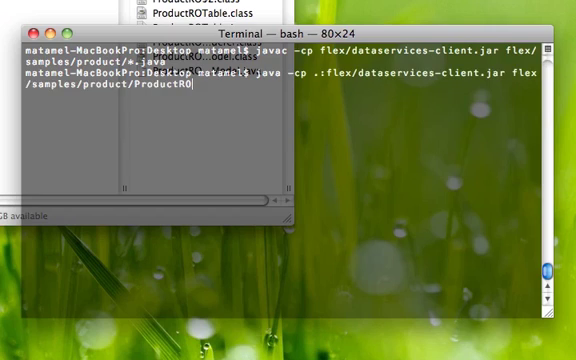
mouse_move(426, 88)
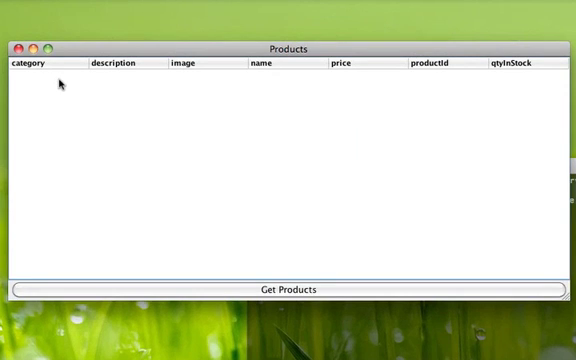
mouse_move(228, 290)
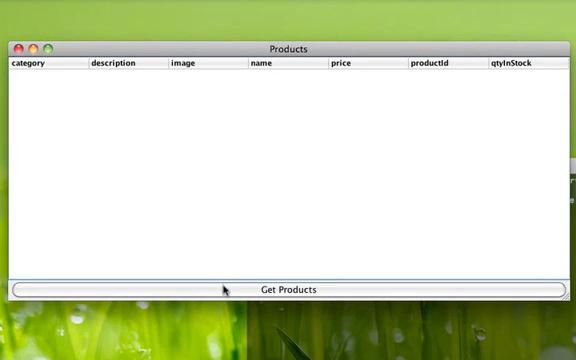
Get Products in the Swing Products window to fill its table from the server.
left_click(288, 290)
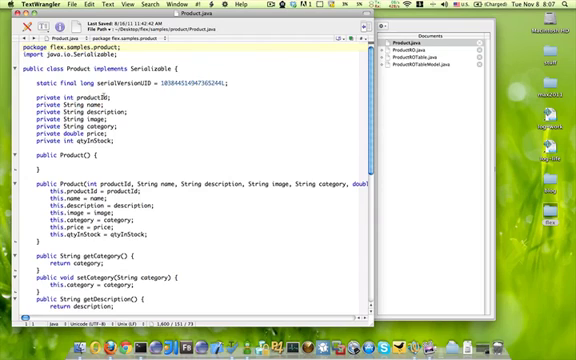
Scroll ProductRO.java to the JButton ActionListener whose actionPerformed calls invokeRemoteObject.
scroll("down", 3)
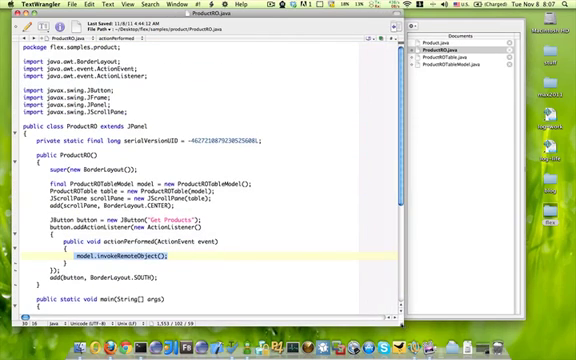
scroll("down", 3)
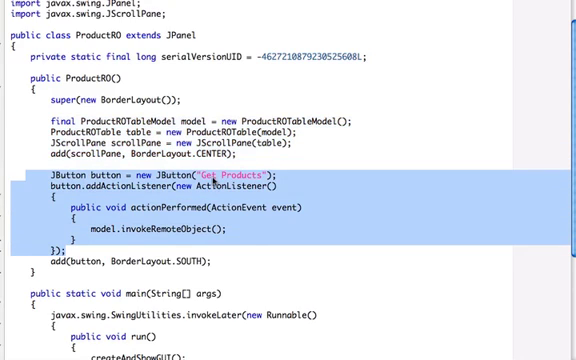
scroll("down", 3)
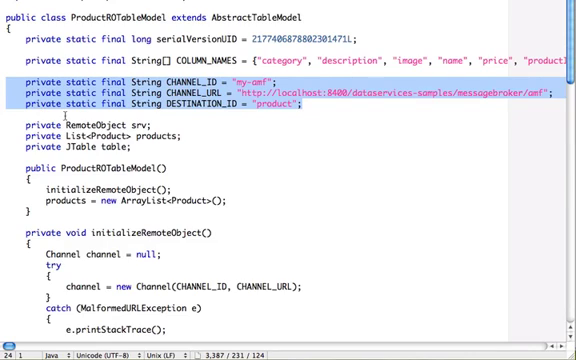
Scroll ProductROTableModel.java through the my-amf channel constants to initializeRemoteObject and invokeRemoteObject calling getProducts.
scroll("down", 3)
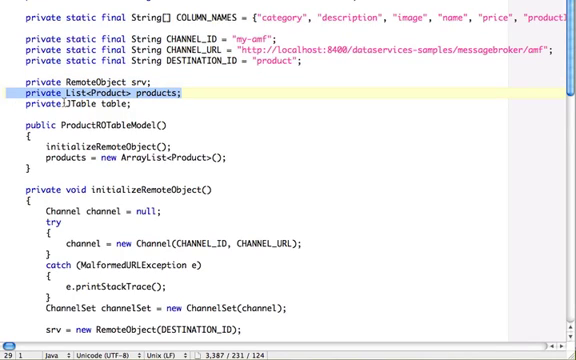
scroll("down", 3)
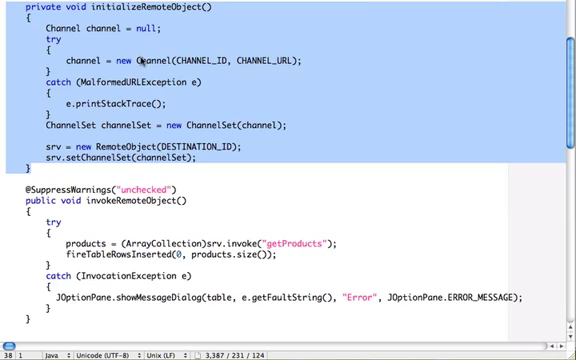
mouse_move(148, 136)
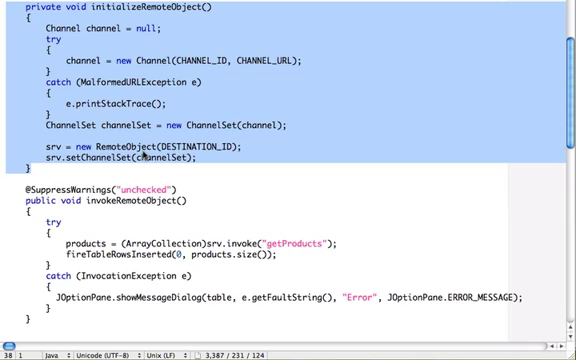
scroll("down", 3)
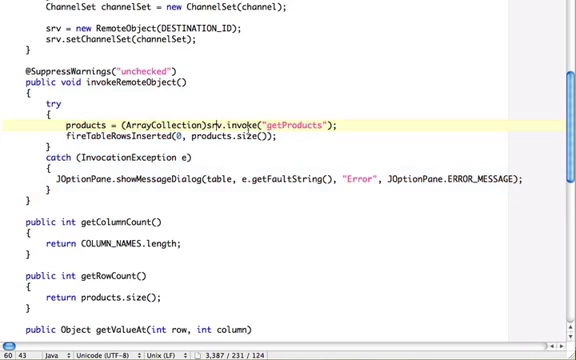
double_click(236, 120)
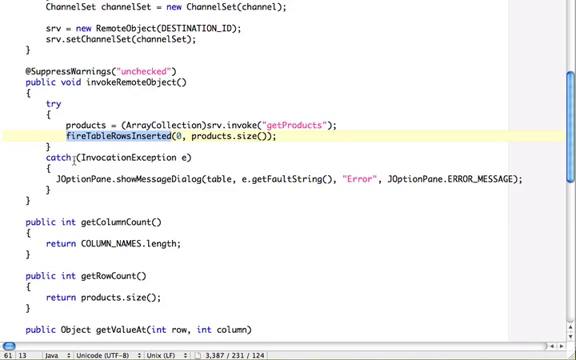
scroll("down", 3)
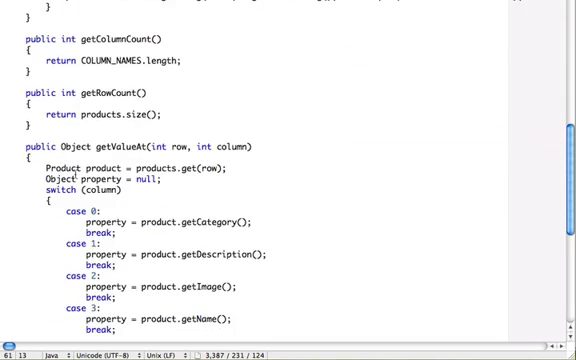
scroll("down", 3)
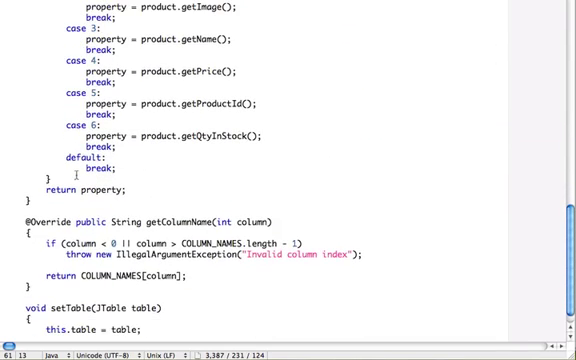
scroll("up", 3)
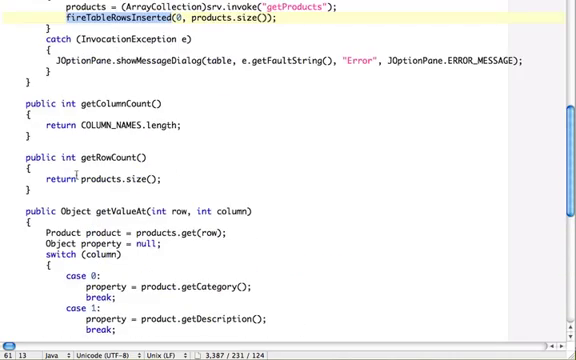
scroll("up", 3)
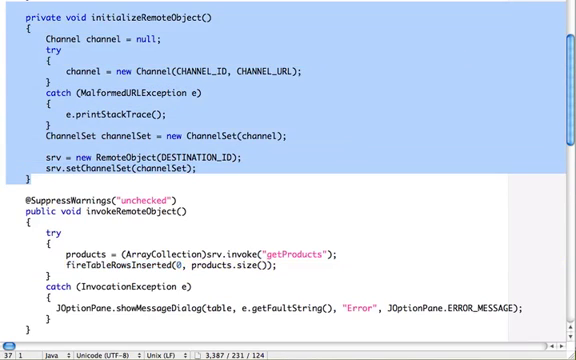
scroll("down", 3)
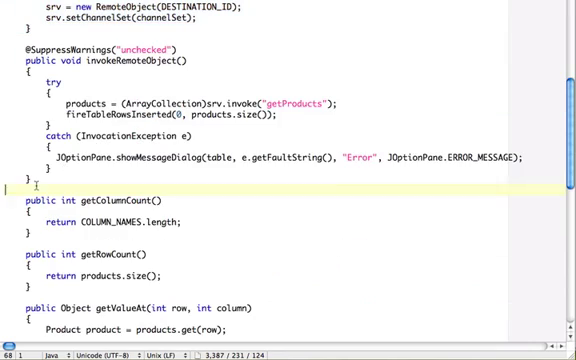